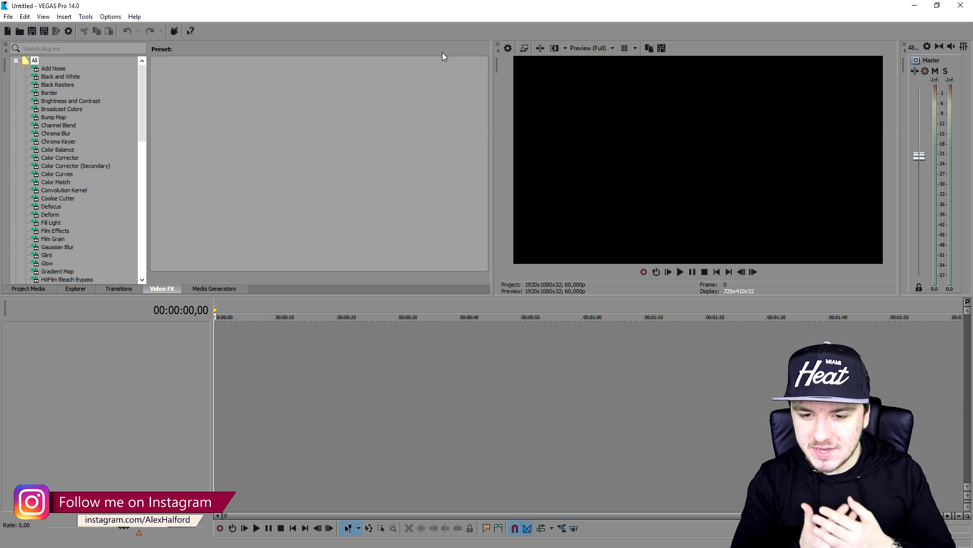
{"action": "mouse_move", "coordinate": [351, 249]}
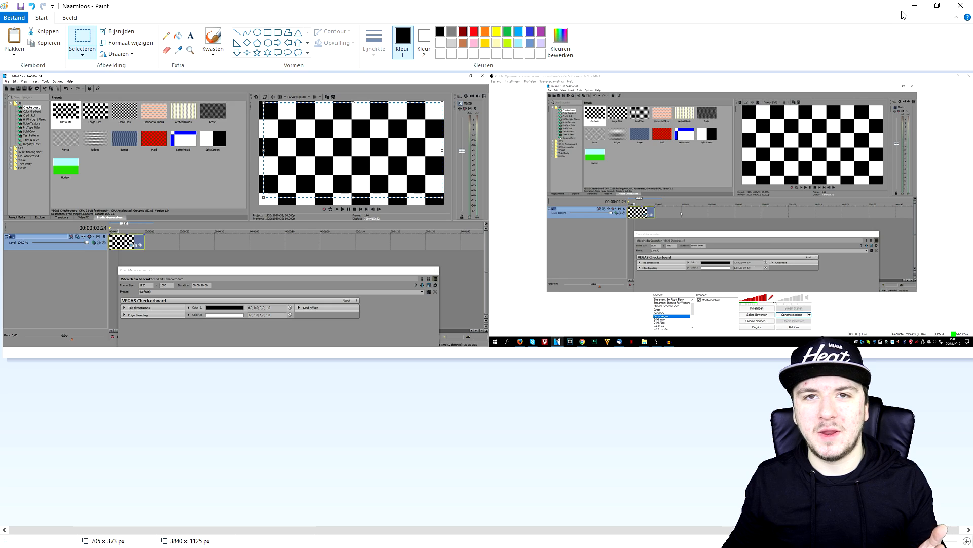
{"action": "mouse_move", "coordinate": [914, 5]}
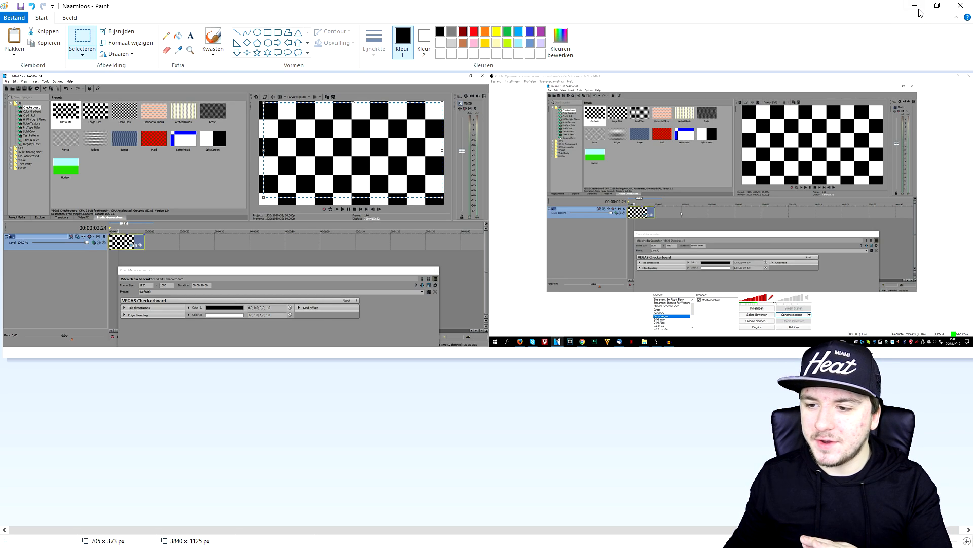
Step: Close Paint and discard the unsaved checkerboard screenshots
{"action": "left_click", "coordinate": [960, 6]}
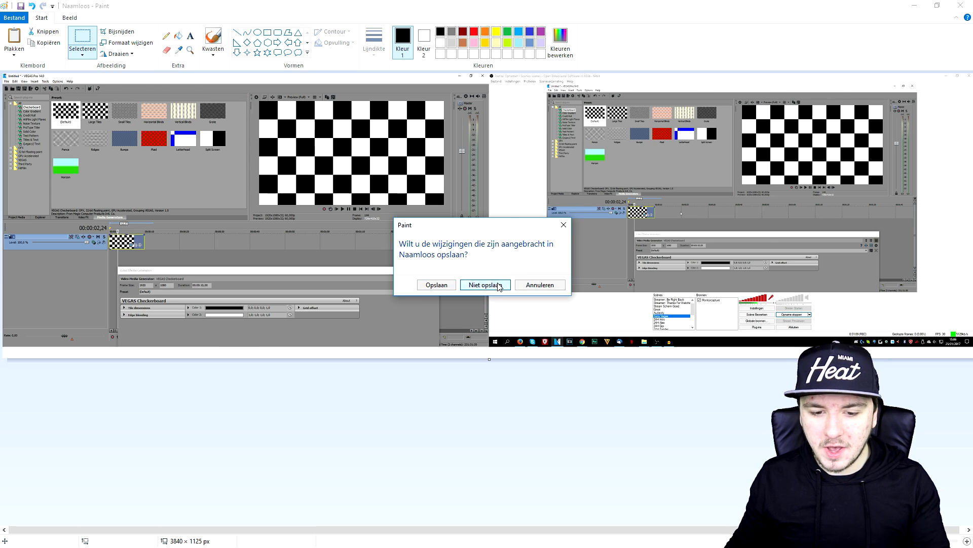
{"action": "left_click", "coordinate": [485, 284]}
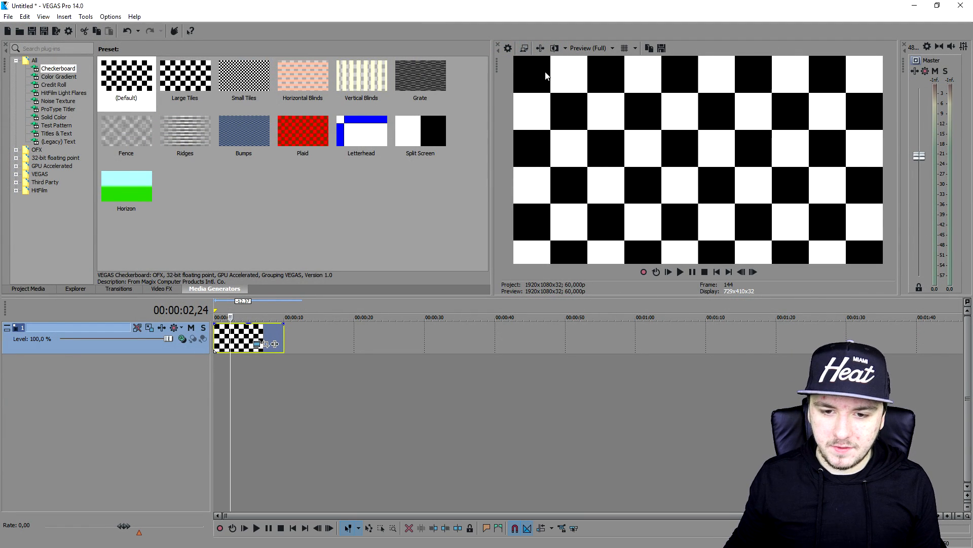
{"action": "mouse_move", "coordinate": [662, 48]}
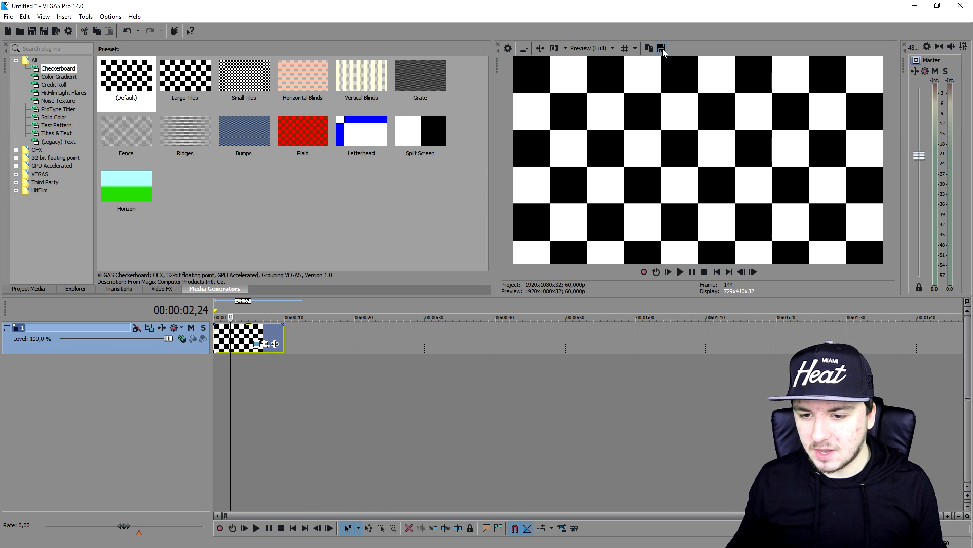
Step: Save the current preview frame to the desktop as Screenshot.jpg via Save Snapshot
{"action": "left_click", "coordinate": [661, 48]}
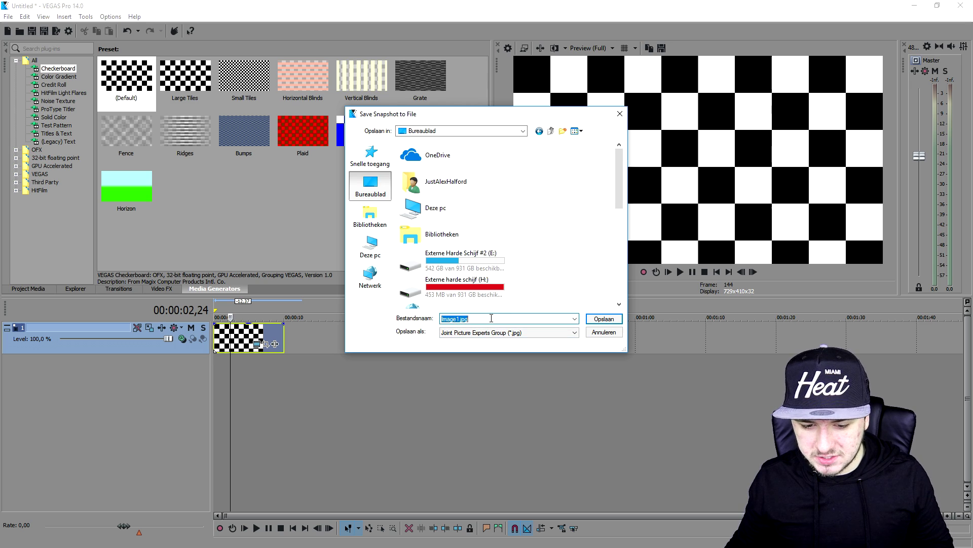
{"action": "type", "text": "Screens"}
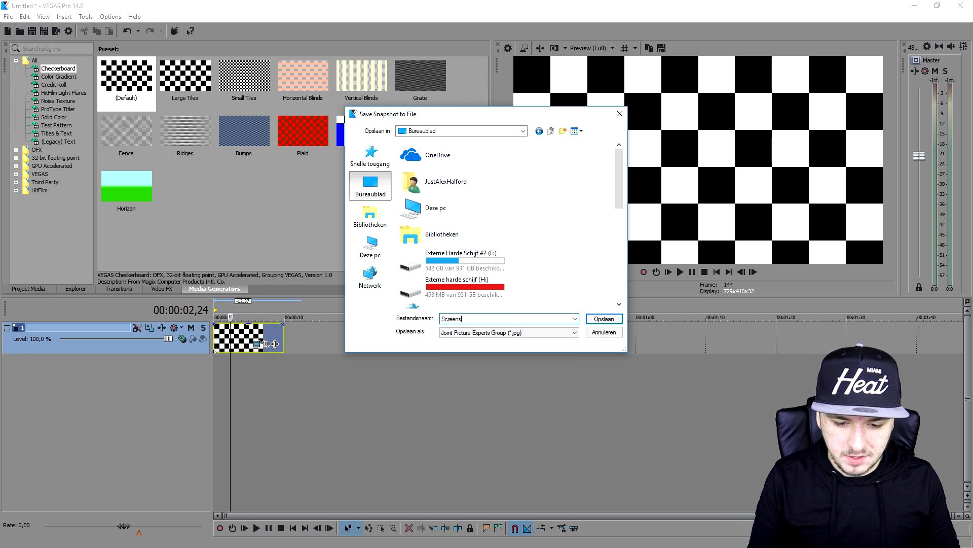
{"action": "left_click", "coordinate": [603, 319]}
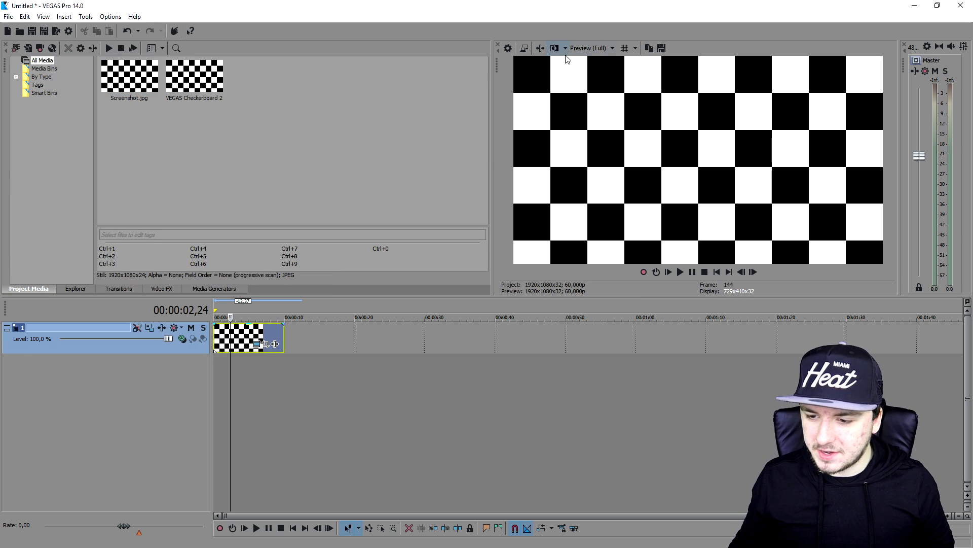
{"action": "mouse_move", "coordinate": [263, 78]}
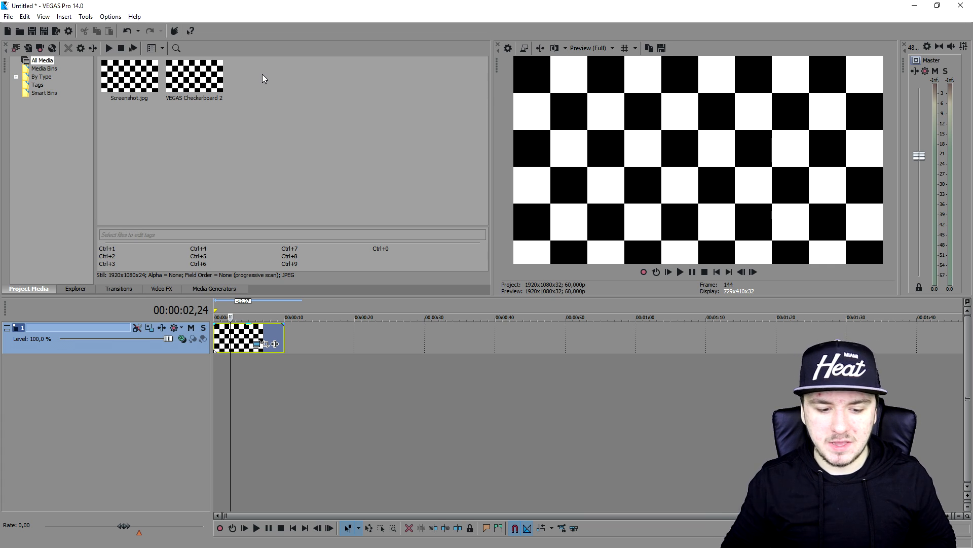
{"action": "mouse_move", "coordinate": [277, 312]}
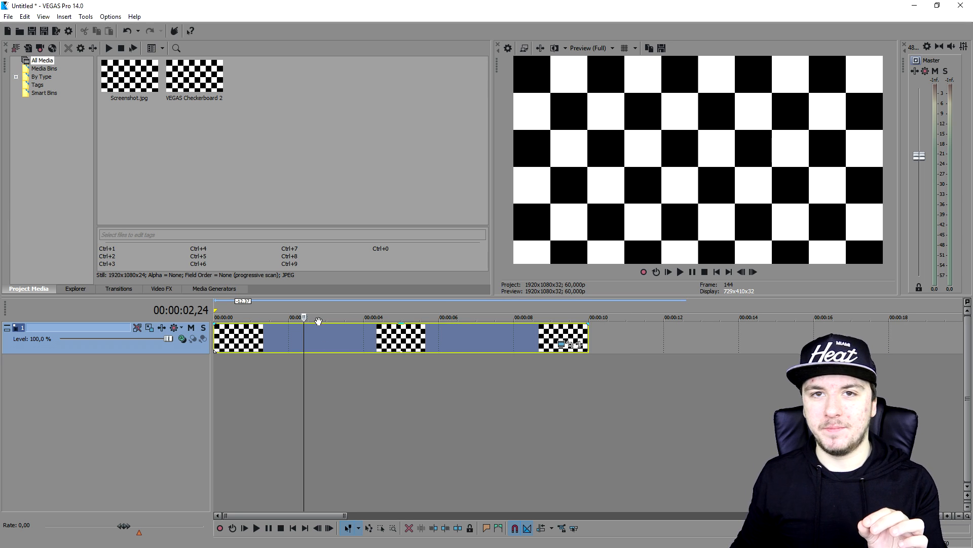
{"action": "mouse_move", "coordinate": [327, 315]}
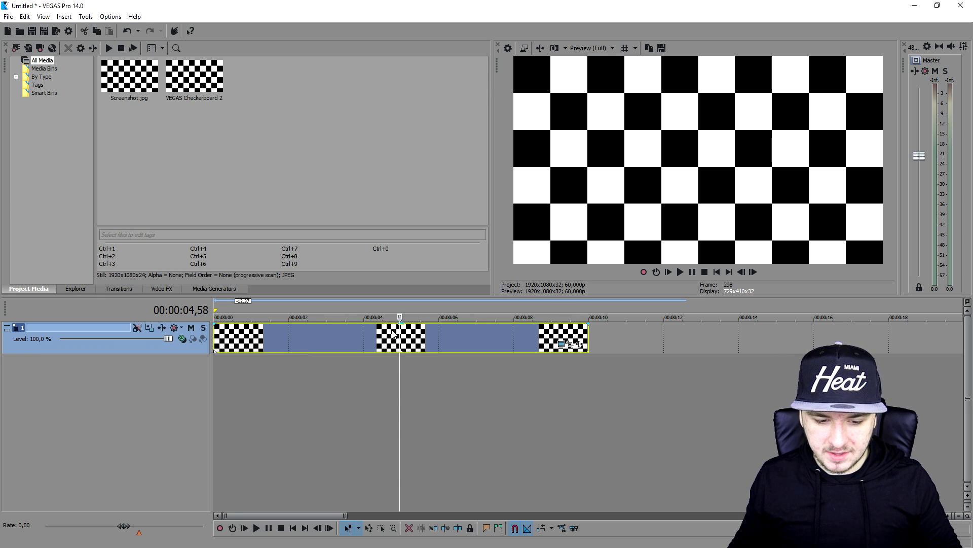
Step: Place the playhead near the end of the checkerboard clip
{"action": "left_click", "coordinate": [565, 317]}
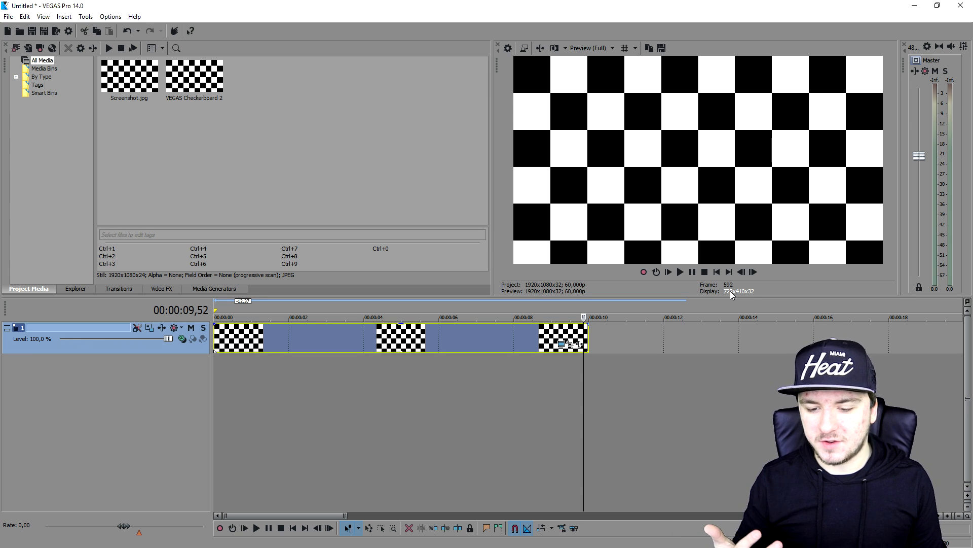
{"action": "mouse_move", "coordinate": [624, 364]}
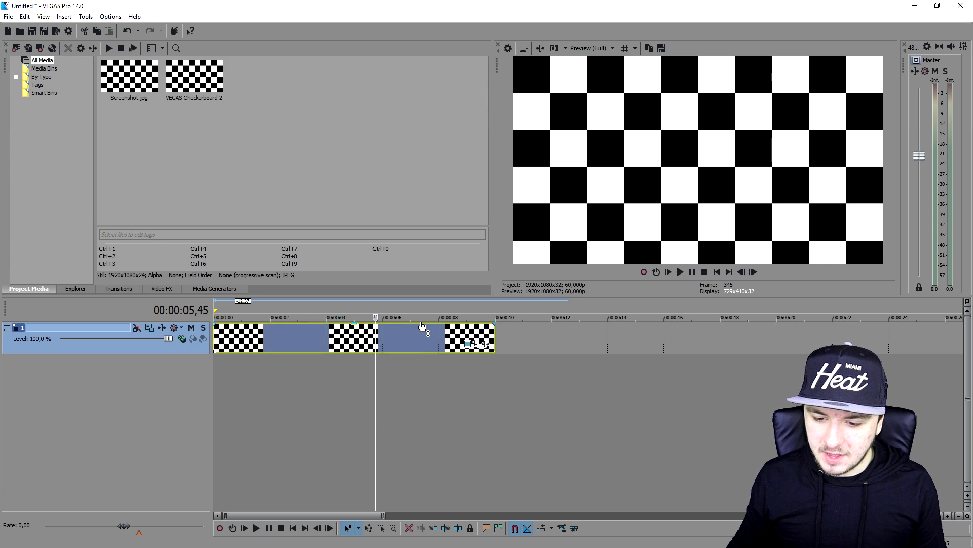
{"action": "mouse_move", "coordinate": [736, 288]}
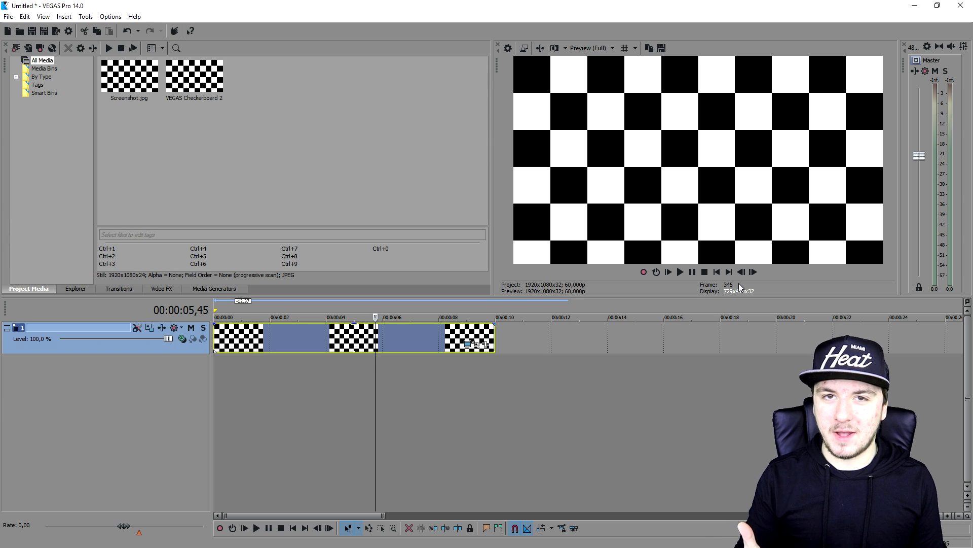
{"action": "mouse_move", "coordinate": [593, 312]}
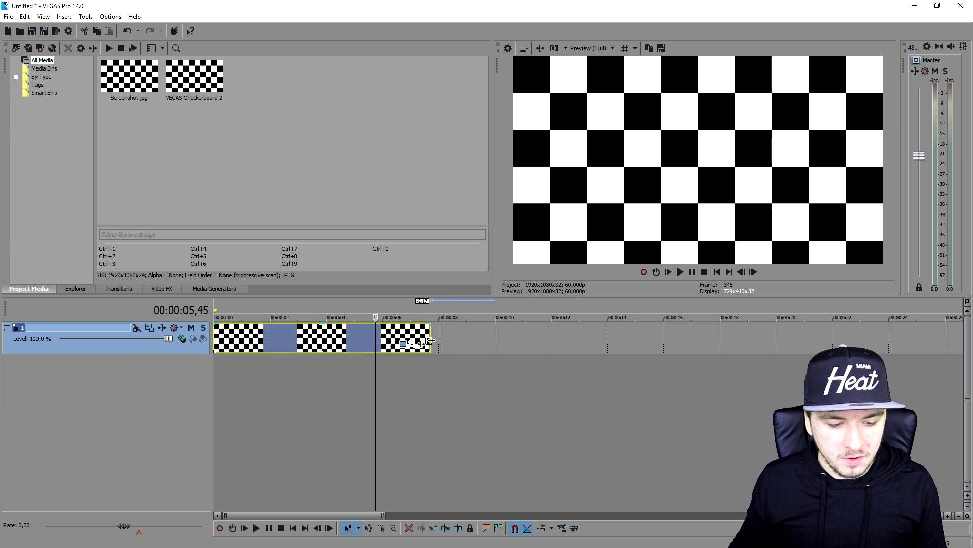
Step: Trim the checkerboard event to a sliver at the timeline start
{"action": "key", "text": "Delete"}
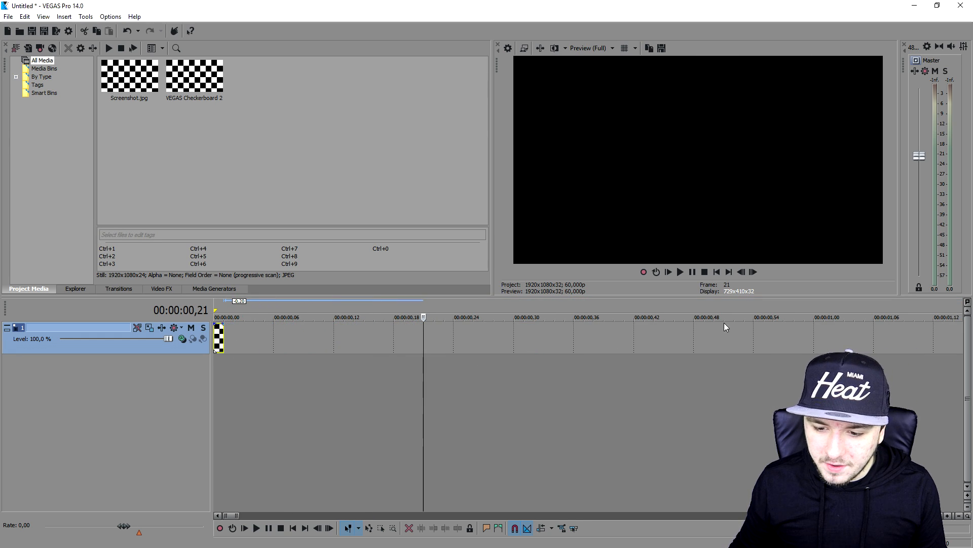
{"action": "left_click", "coordinate": [717, 271]}
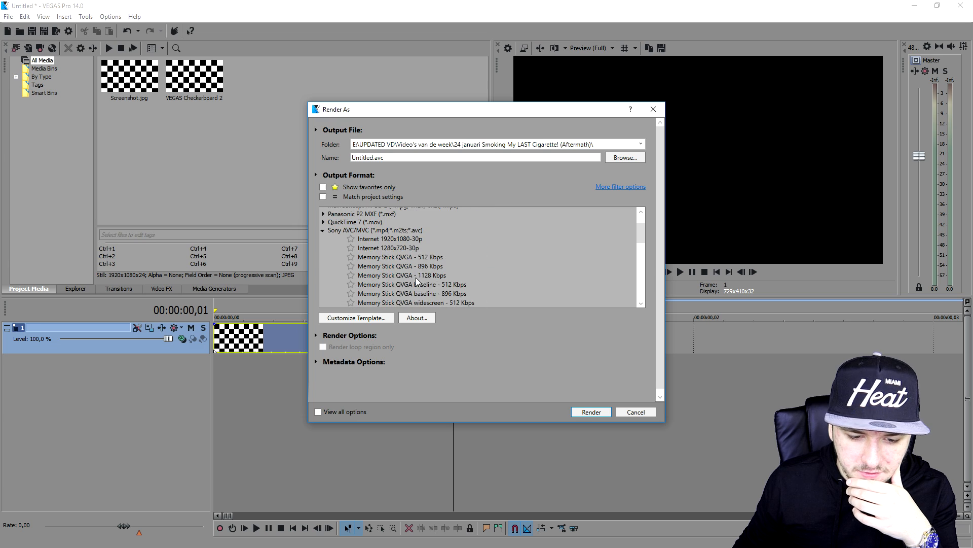
Step: Render the frame as a JPEG image sequence named Screenshot to the desktop
{"action": "scroll", "scroll_direction": "up", "scroll_amount": 3}
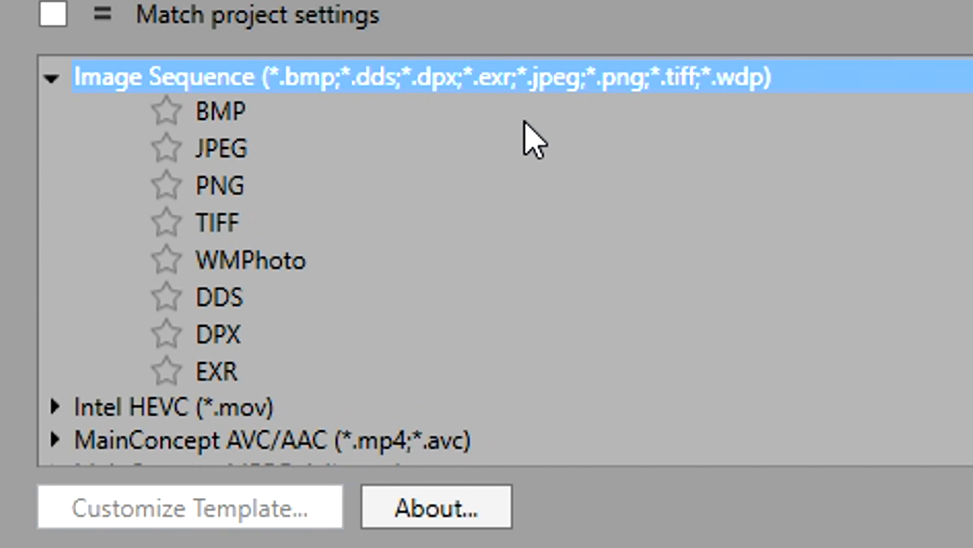
{"action": "left_click", "coordinate": [217, 148]}
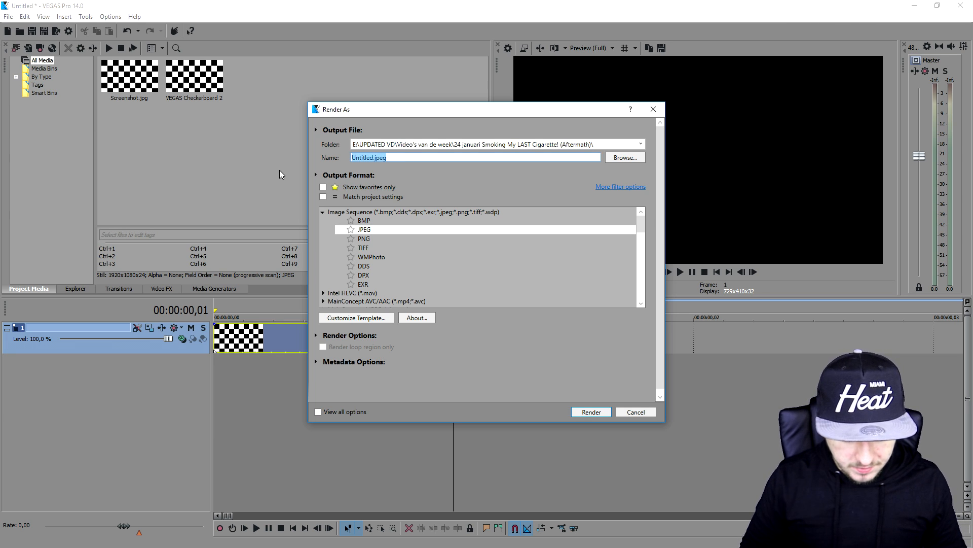
{"action": "type", "text": "Screenshot"}
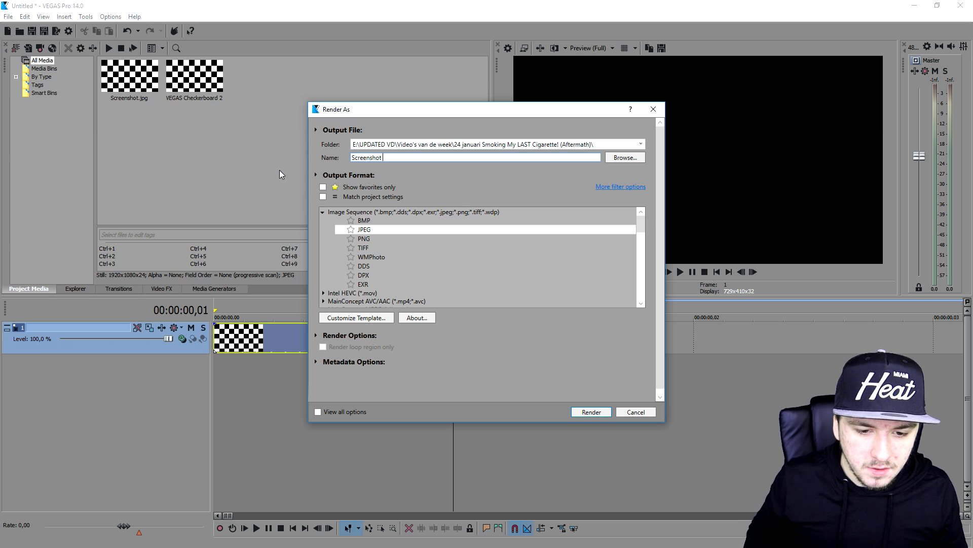
{"action": "left_click", "coordinate": [624, 157]}
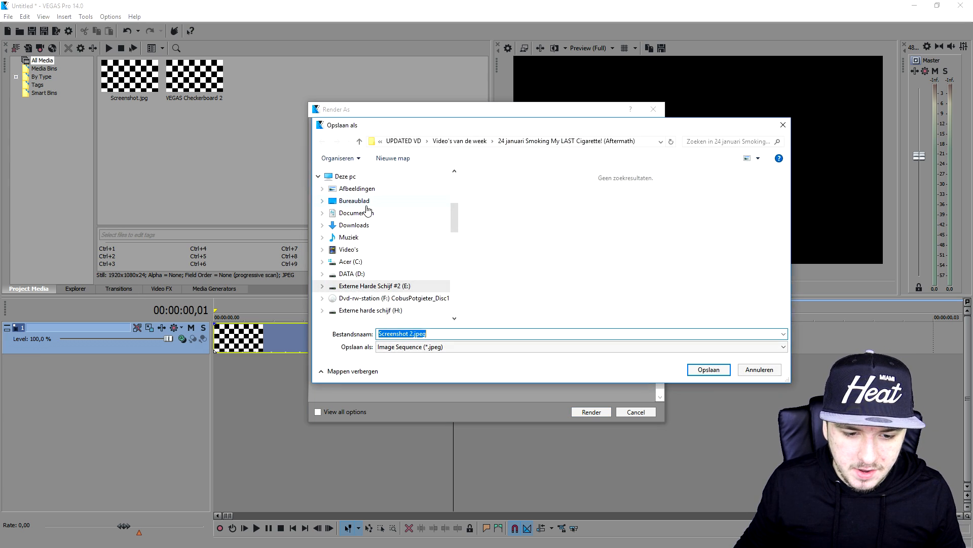
{"action": "left_click", "coordinate": [708, 369]}
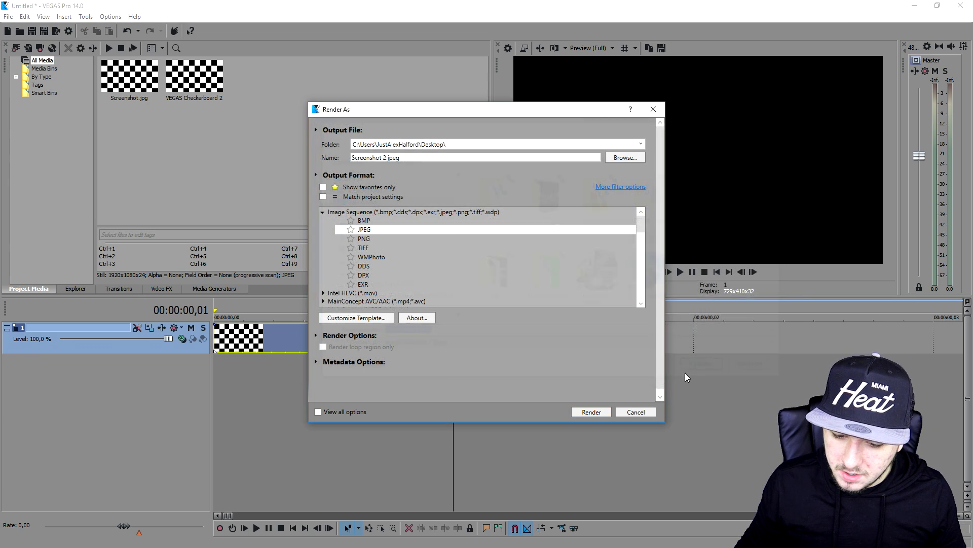
{"action": "left_click", "coordinate": [589, 412]}
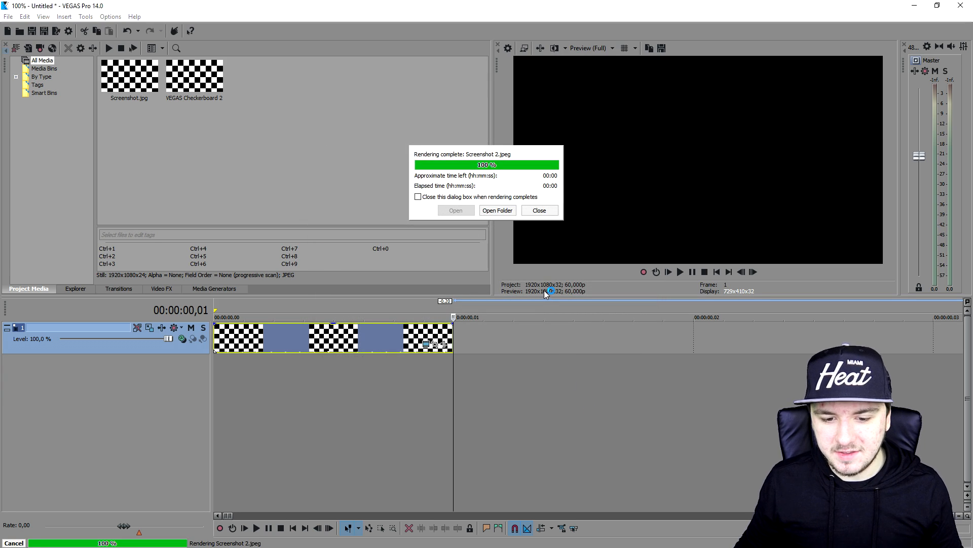
Step: Open the output folder and create a desktop folder named 'screenshots'
{"action": "left_click", "coordinate": [538, 210]}
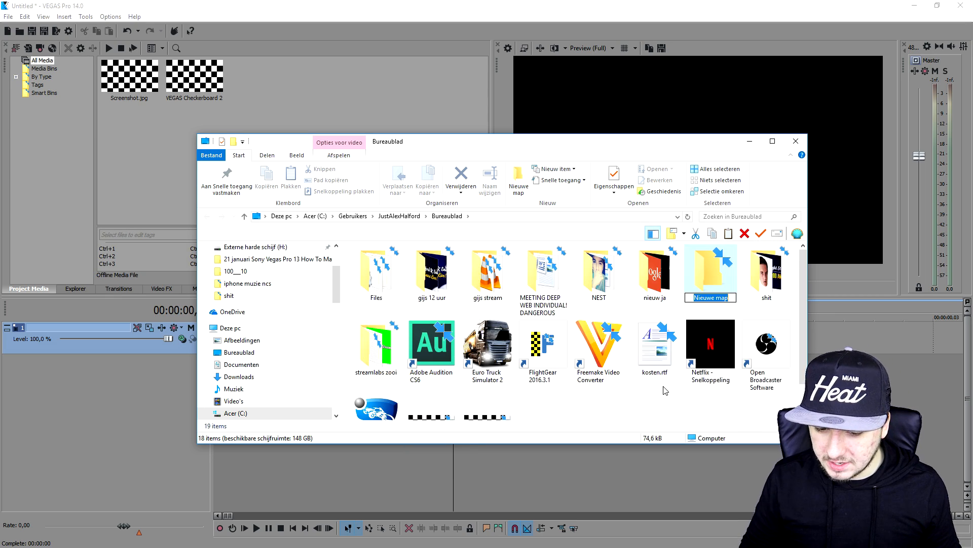
{"action": "left_click", "coordinate": [710, 267]}
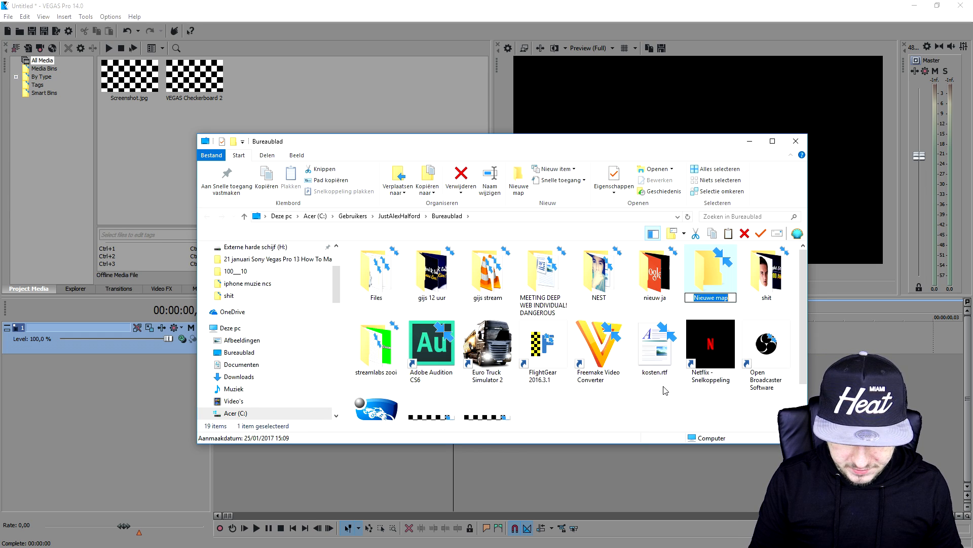
{"action": "type", "text": "screenshots"}
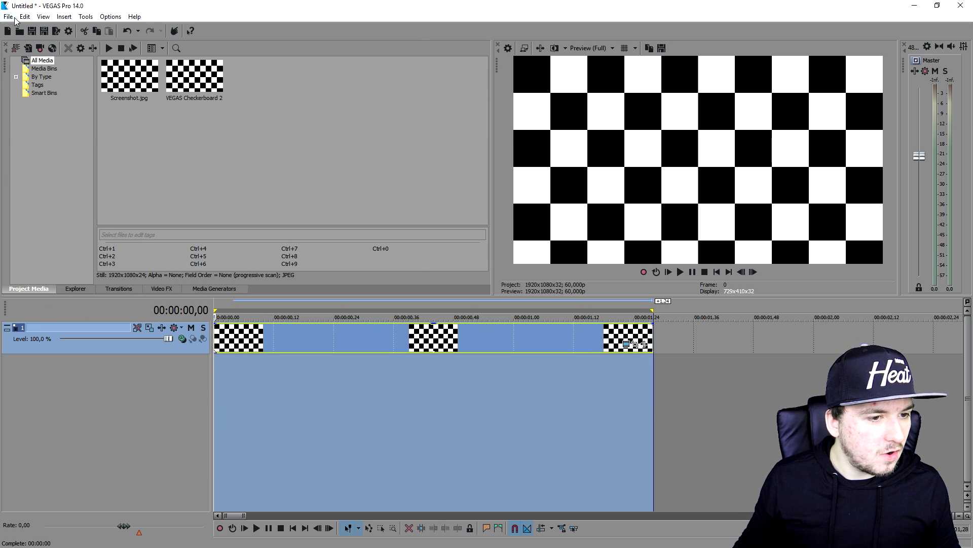
Step: Render the loop region as JPEG sequence 'test' into the screenshots folder
{"action": "left_click", "coordinate": [8, 16]}
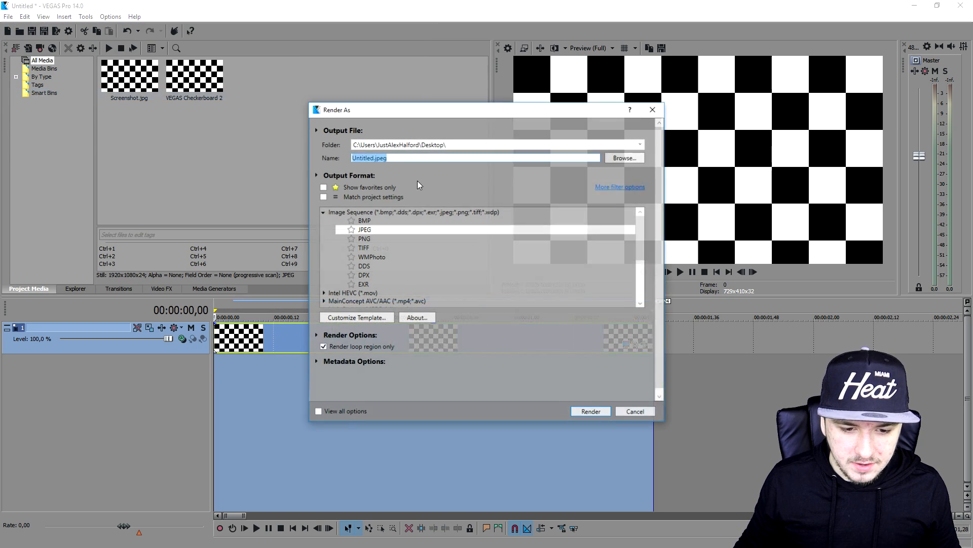
{"action": "left_click", "coordinate": [624, 158]}
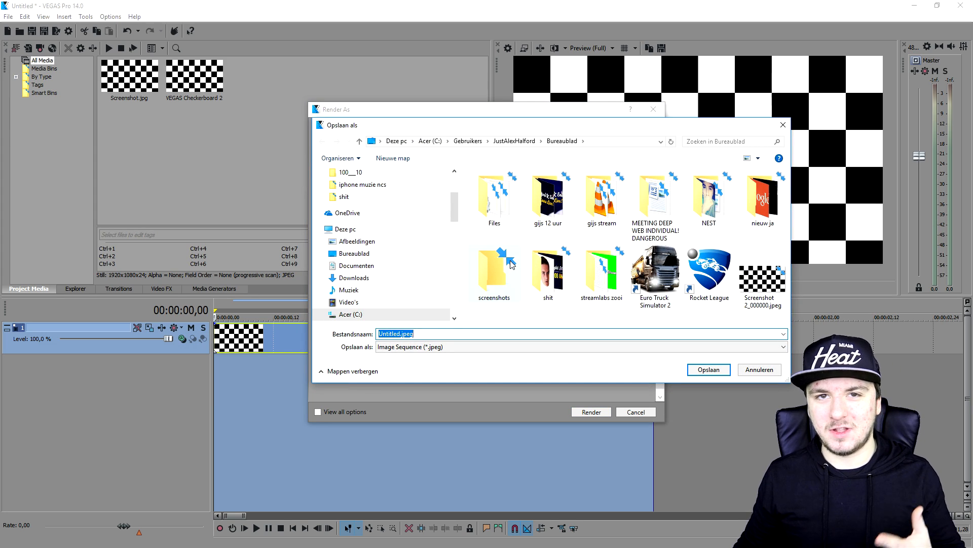
{"action": "double_click", "coordinate": [493, 270]}
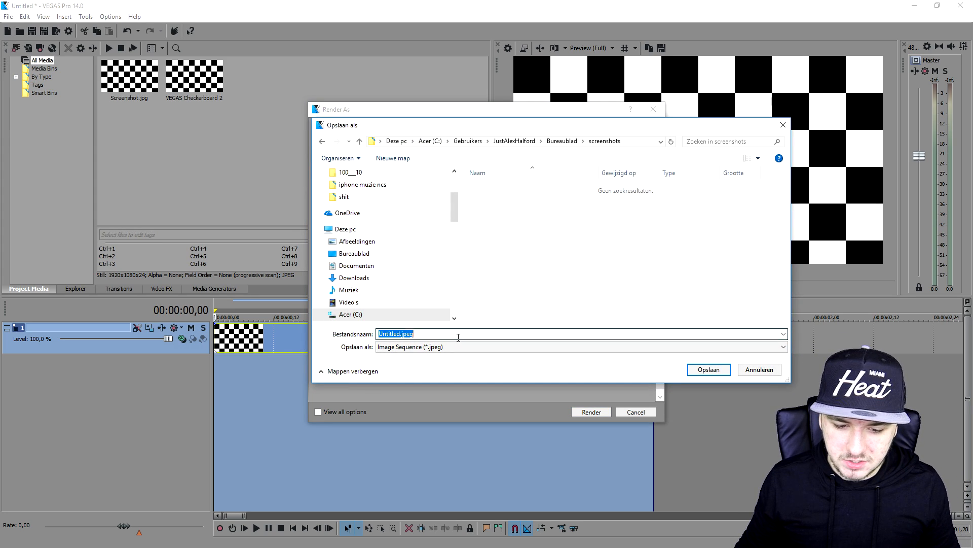
{"action": "type", "text": "test"}
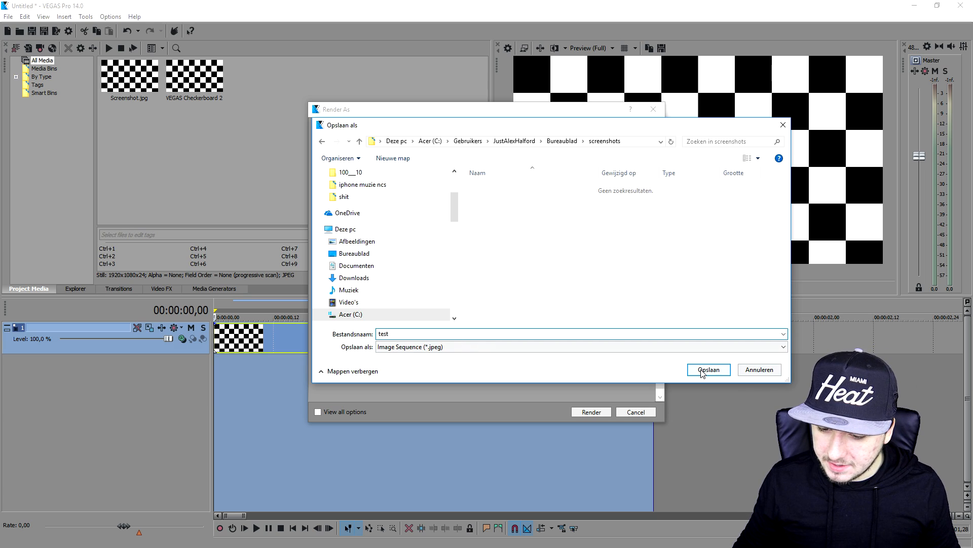
{"action": "left_click", "coordinate": [707, 370]}
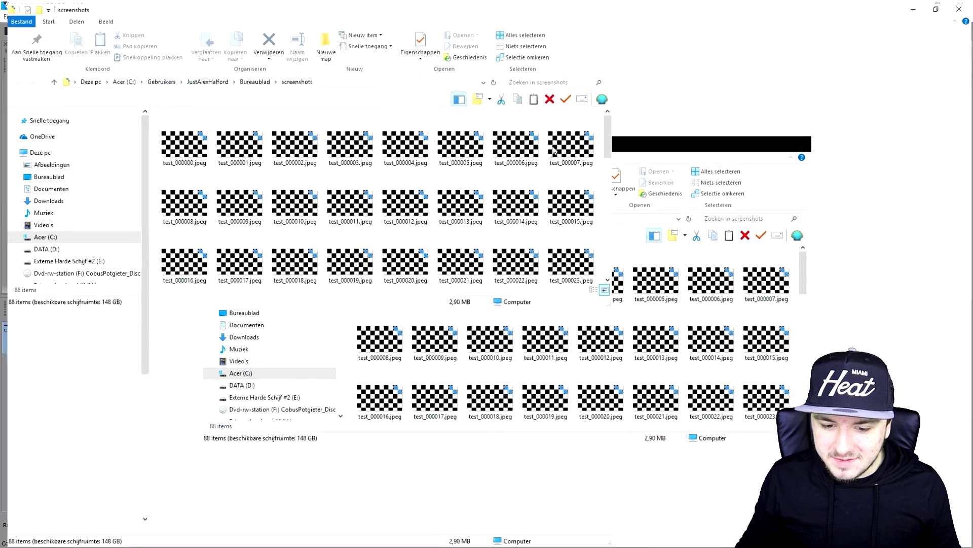
Step: Close the screenshots folder window showing the 88 test frames
{"action": "left_click", "coordinate": [942, 7]}
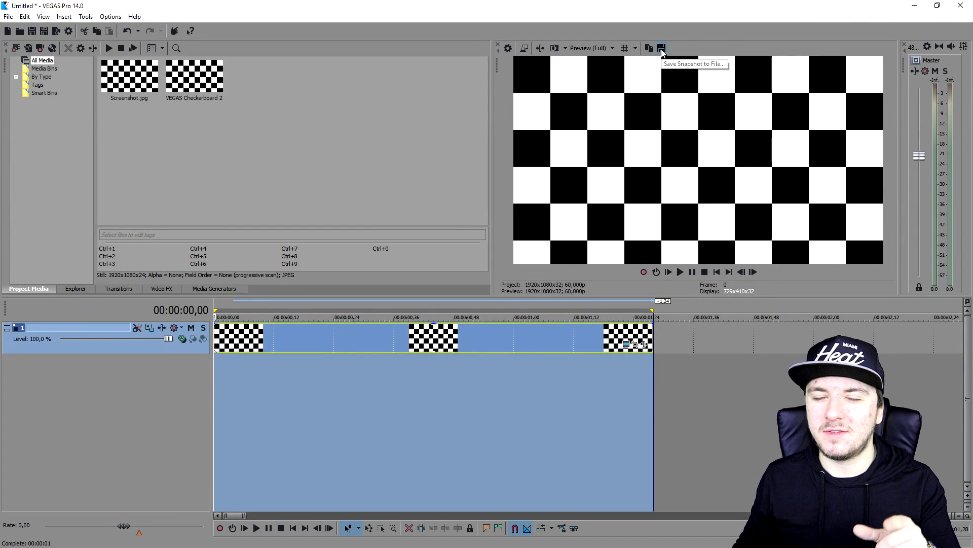
{"action": "mouse_move", "coordinate": [669, 52]}
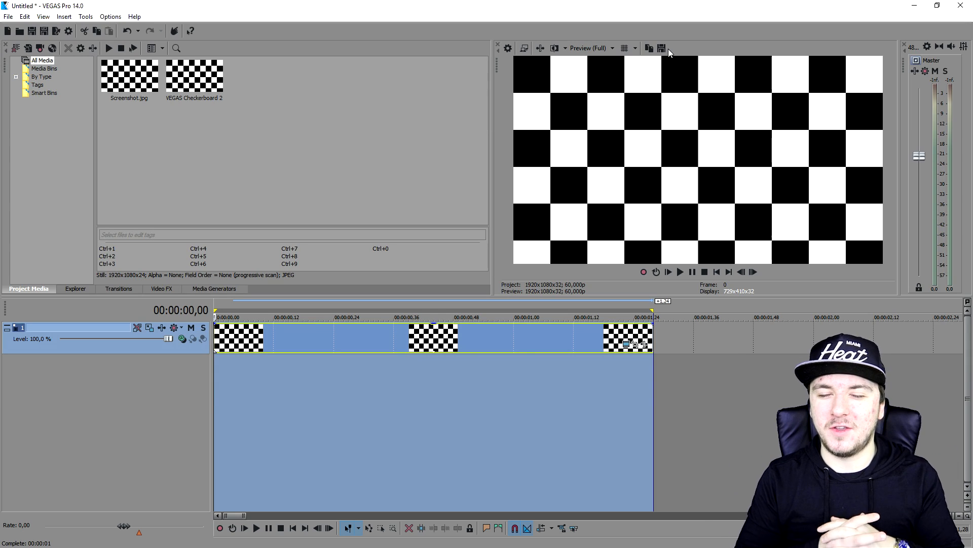